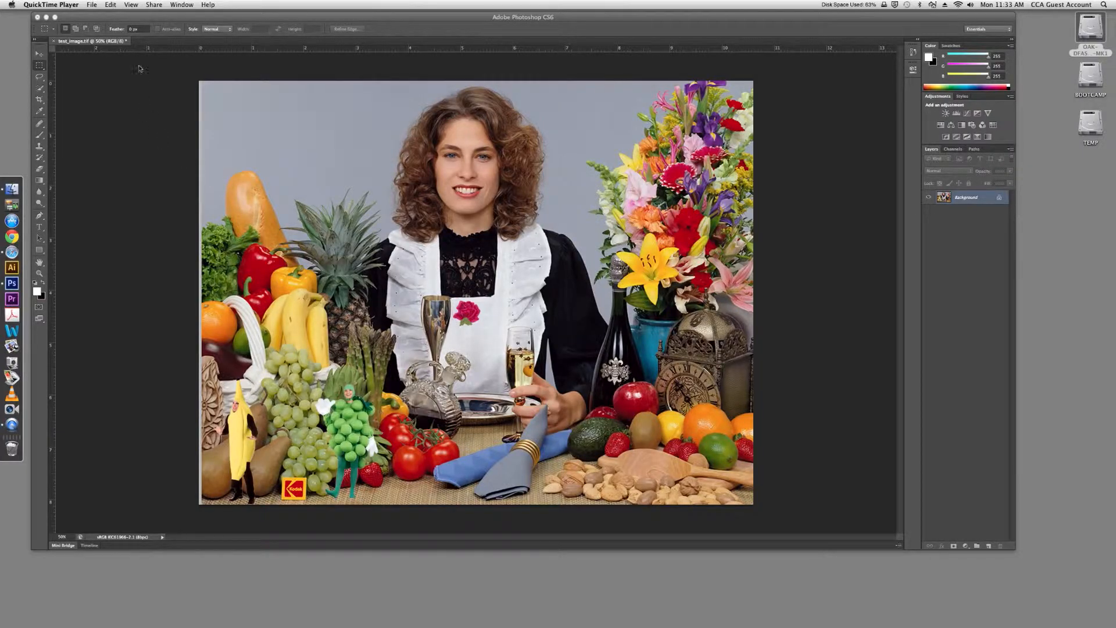
# Review the photo's Image Size and resolution, leaving it unchanged.
pyautogui.click(111, 4)
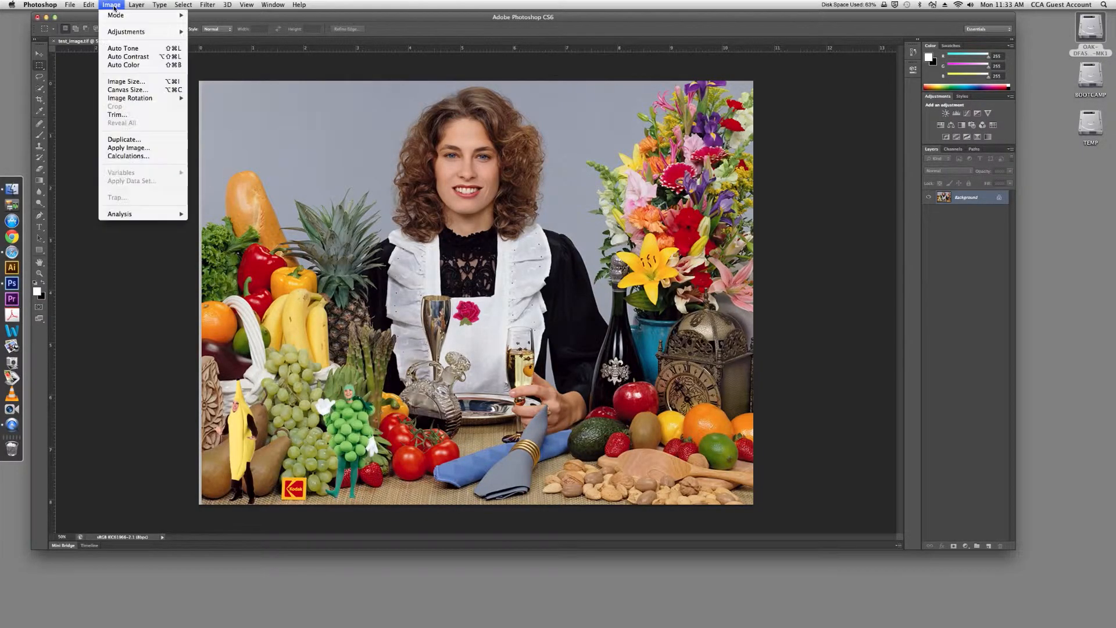
pyautogui.click(125, 80)
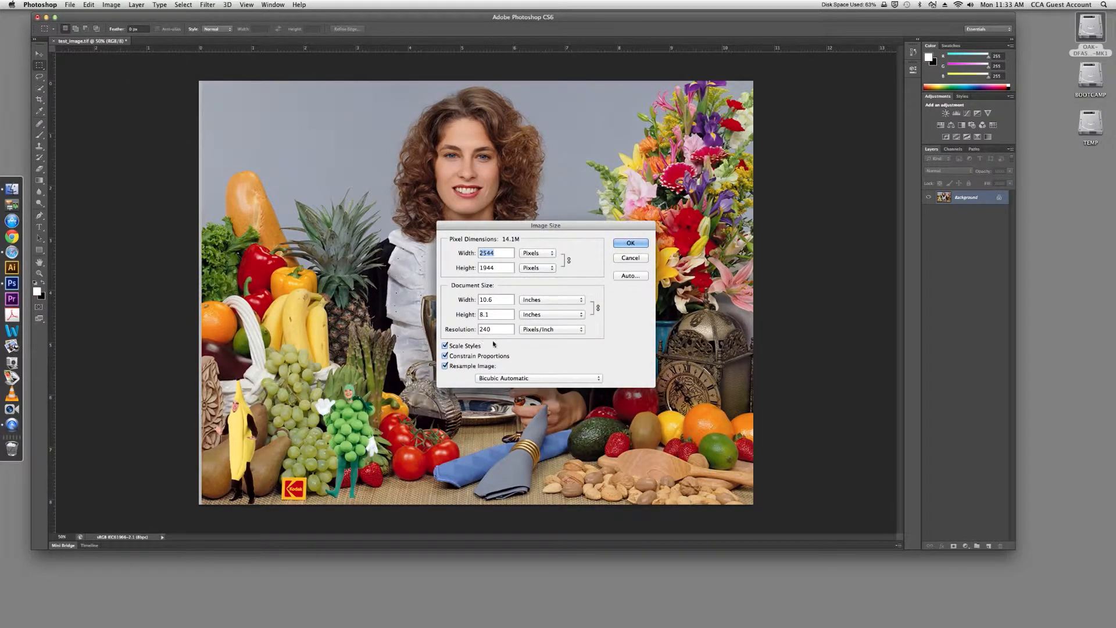
pyautogui.moveTo(463, 322)
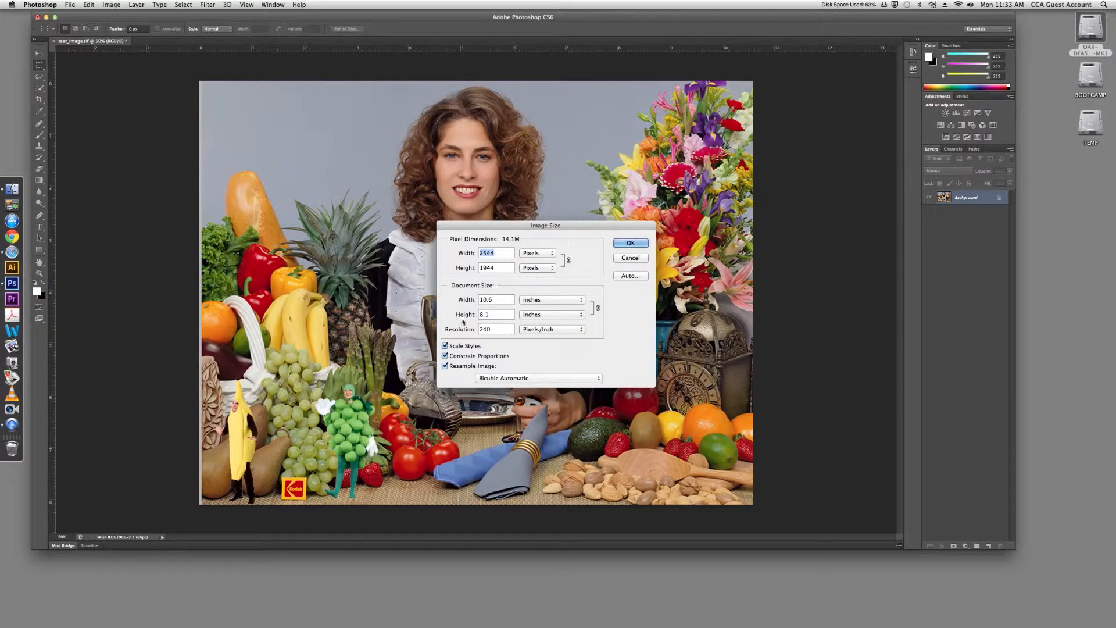
pyautogui.click(630, 243)
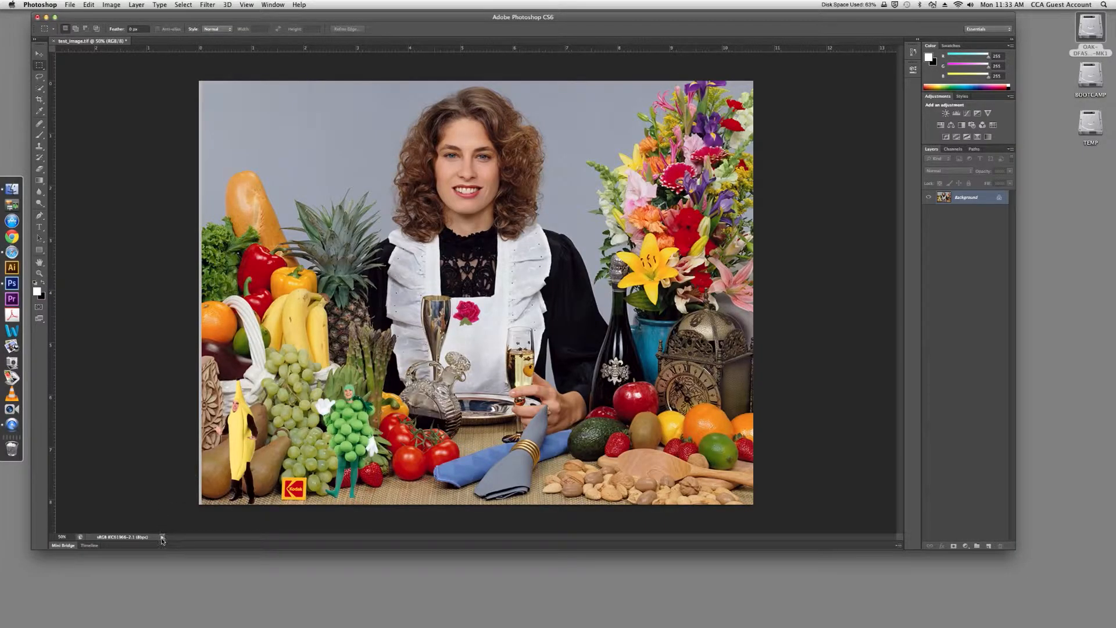
# Show Document Profile in the status bar and convert the photo from sRGB to Adobe RGB (1998).
pyautogui.click(150, 537)
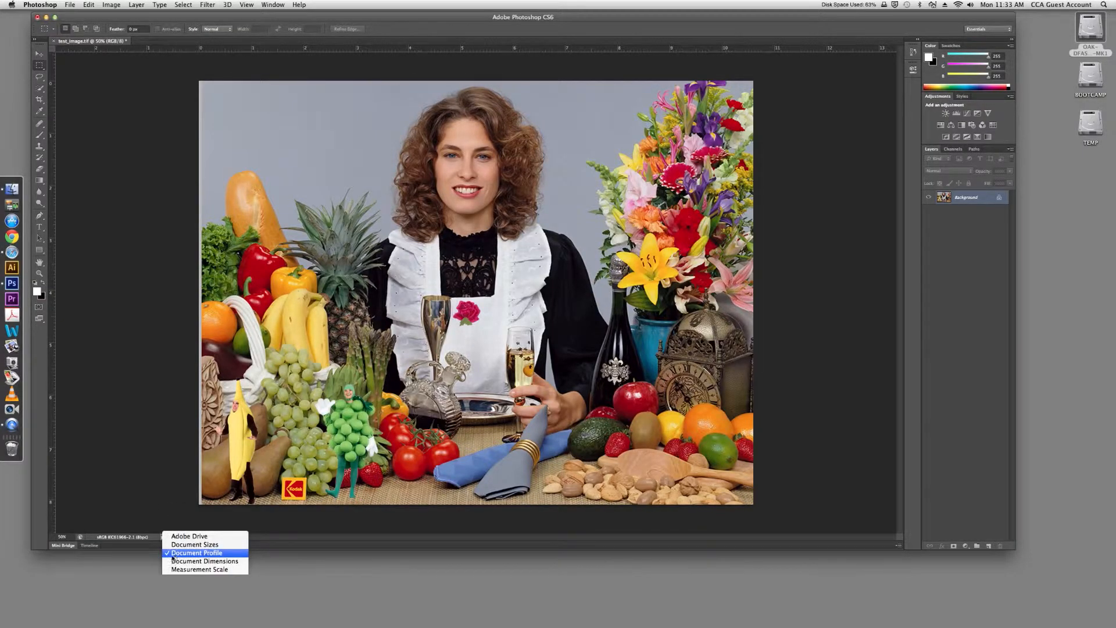
pyautogui.click(197, 554)
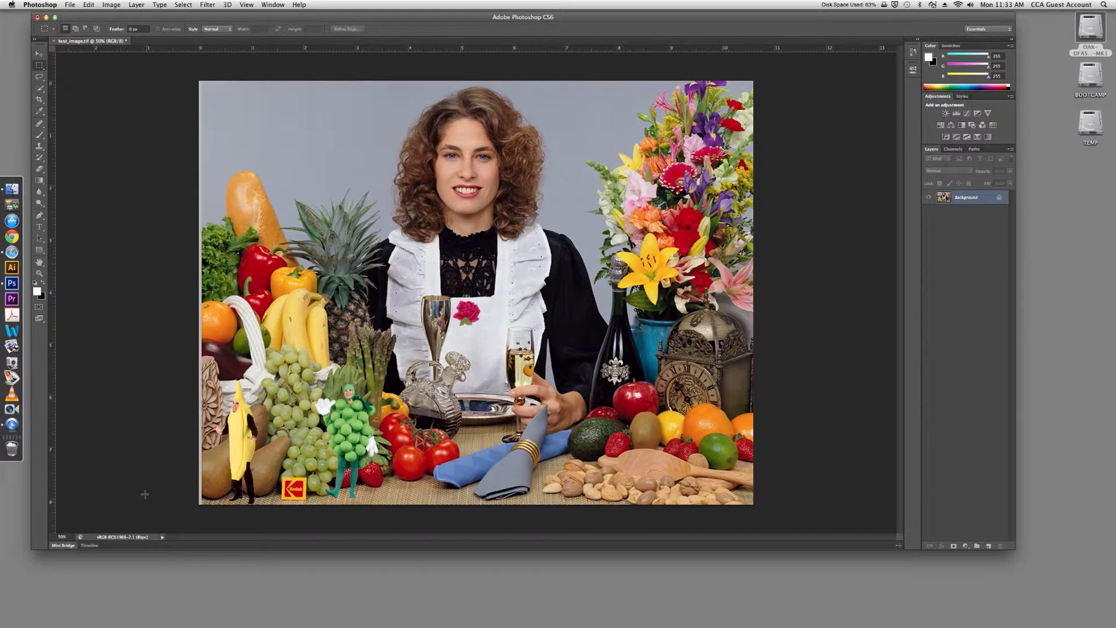
pyautogui.click(88, 5)
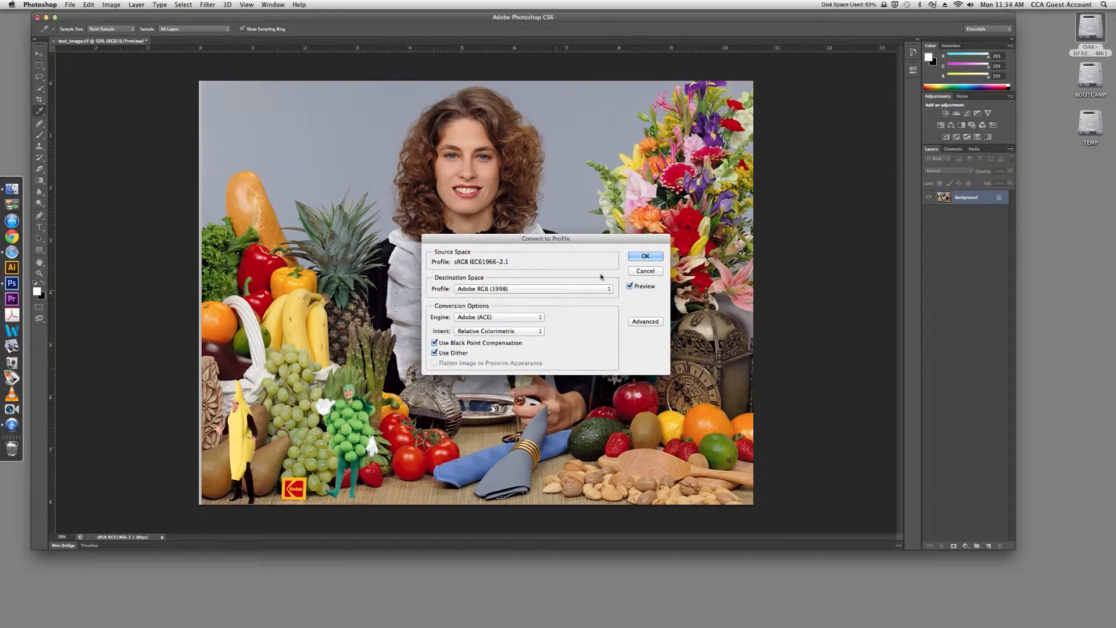
pyautogui.click(645, 256)
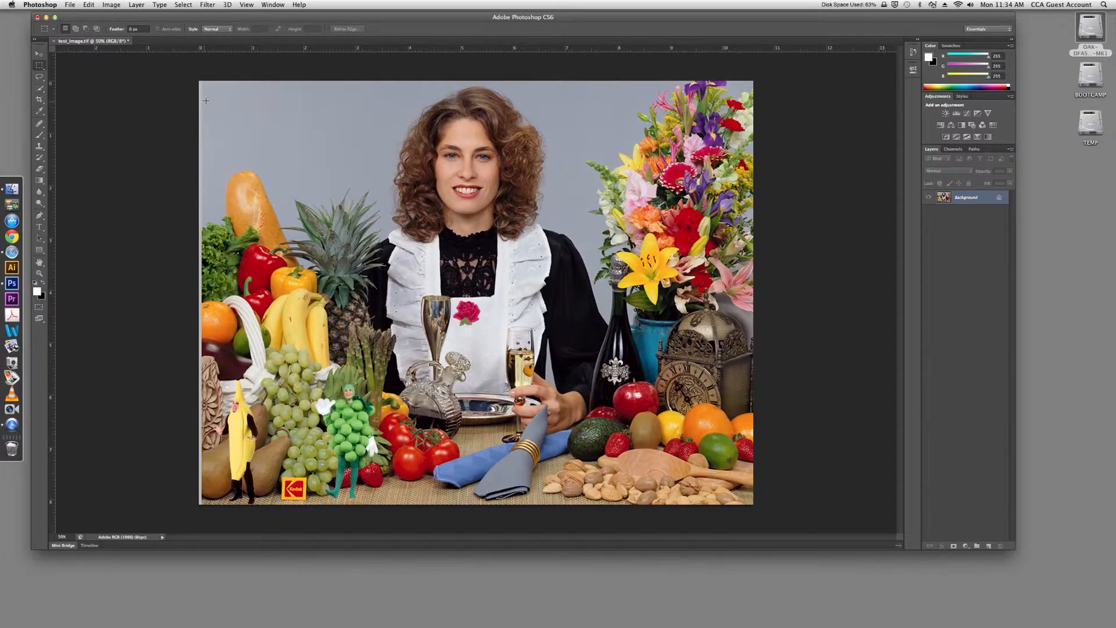
# Start printing with the OAK DFAS 4880 ENHANCED MATTE printer and bring up its Print Settings.
pyautogui.click(69, 5)
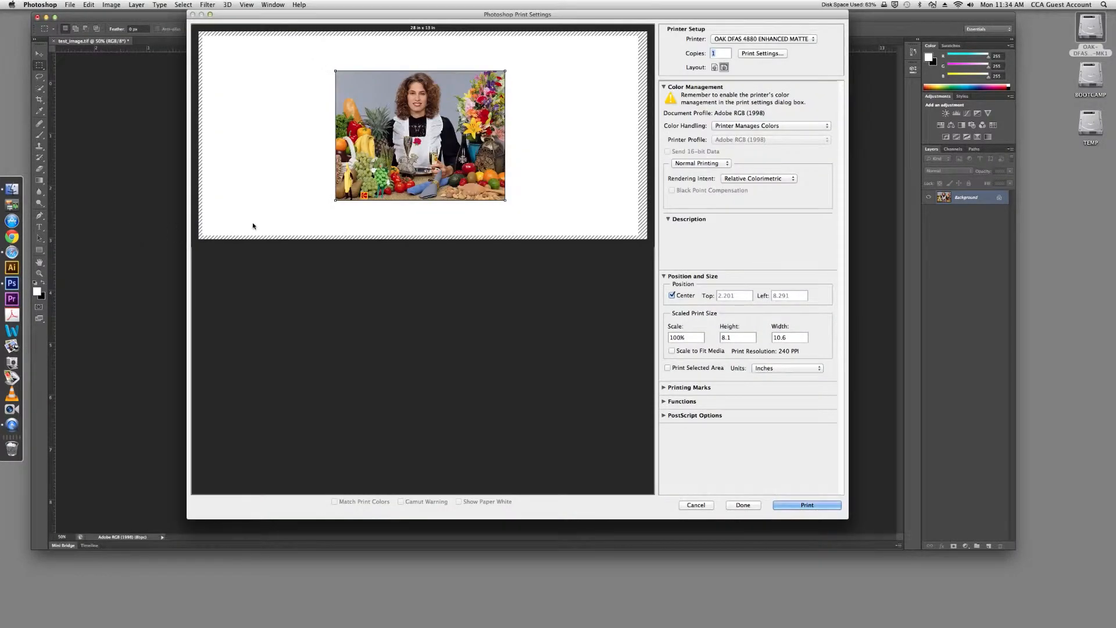
pyautogui.moveTo(804, 43)
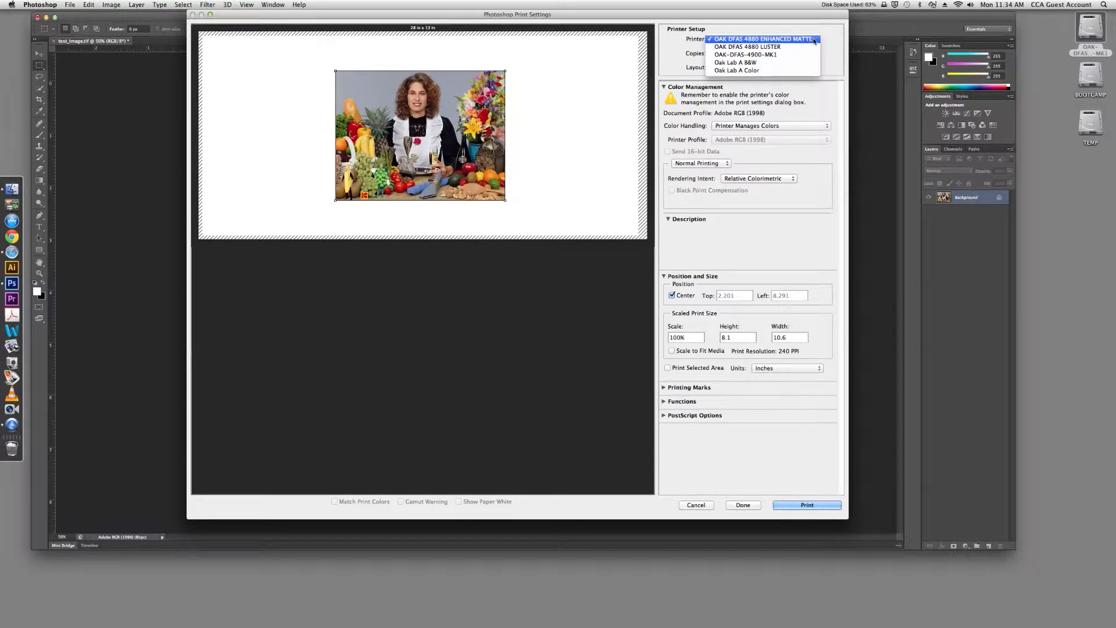
pyautogui.click(763, 39)
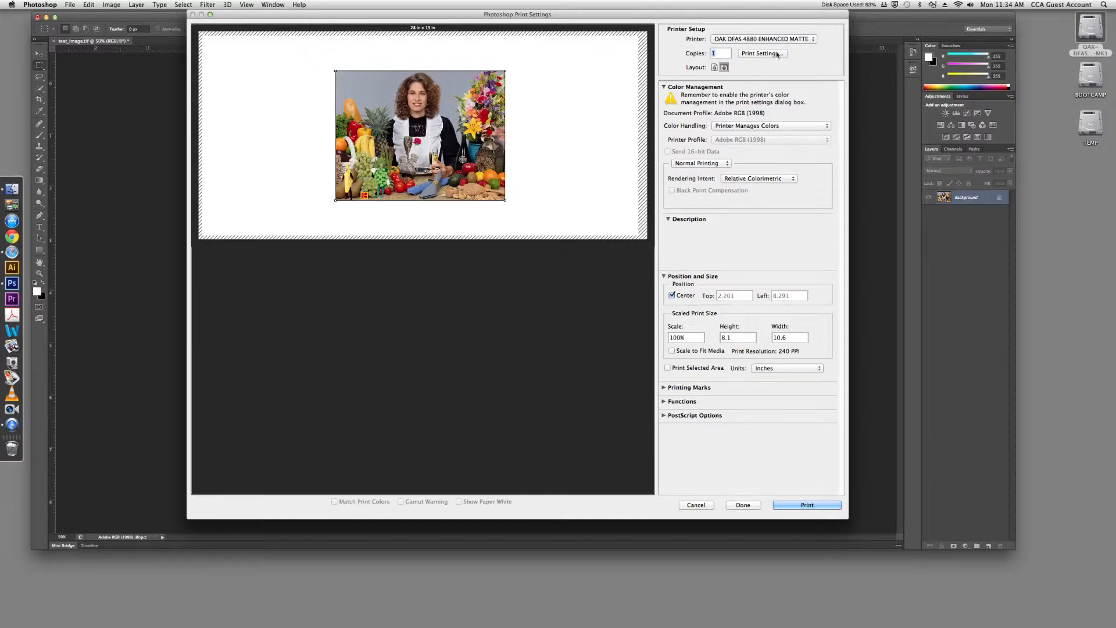
pyautogui.click(760, 52)
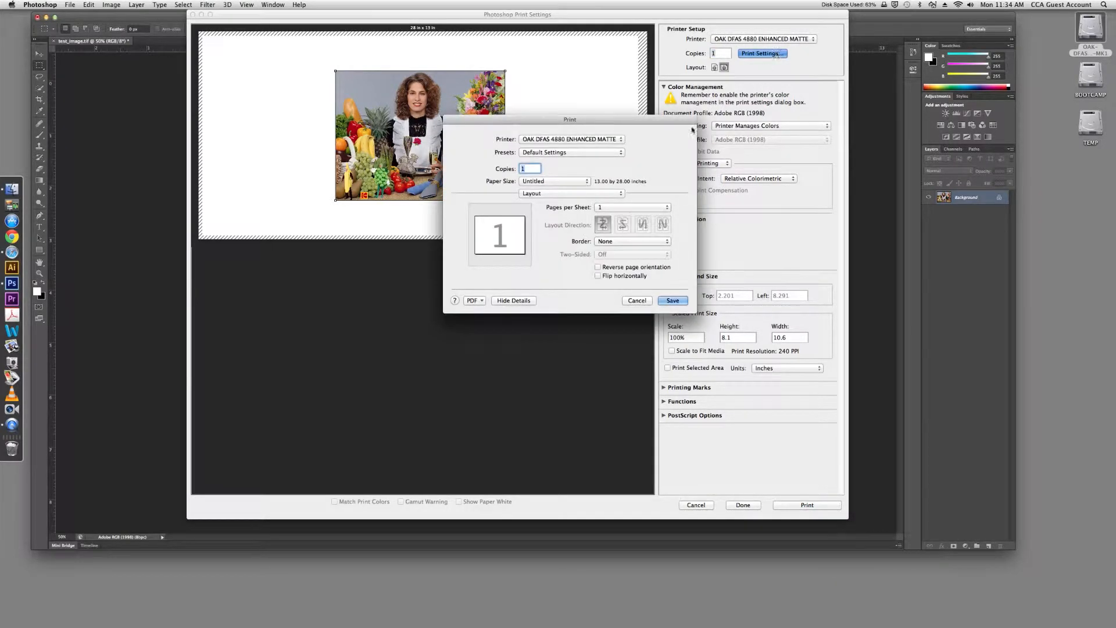
# Create a zero-margin 16.74 x 11 in custom paper size named 16.74x11, apply it and save the print options.
pyautogui.click(571, 181)
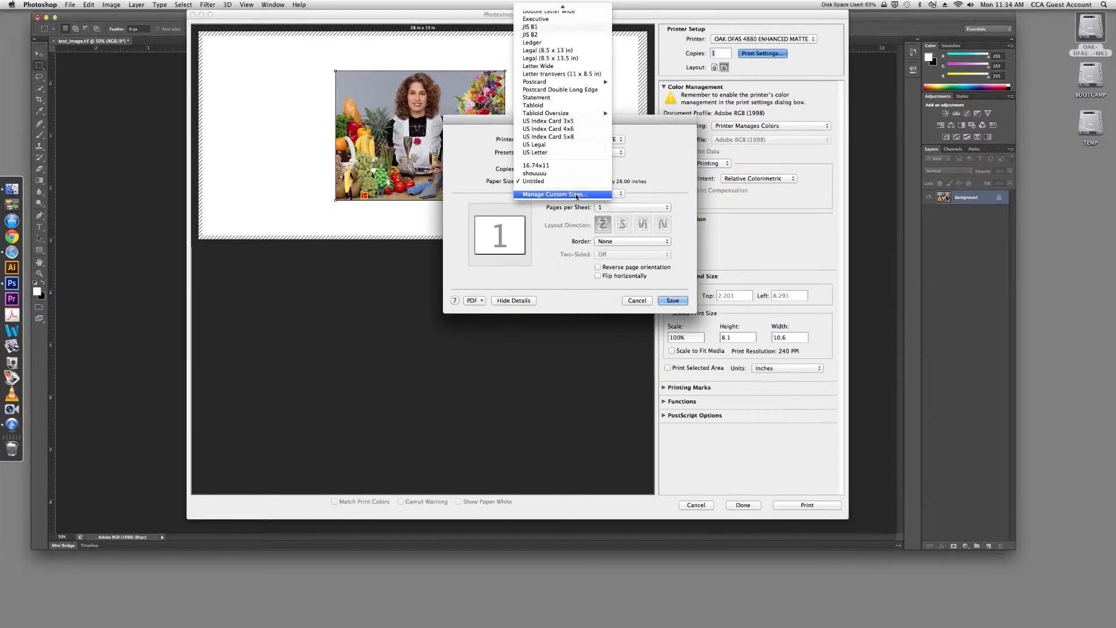
pyautogui.click(553, 194)
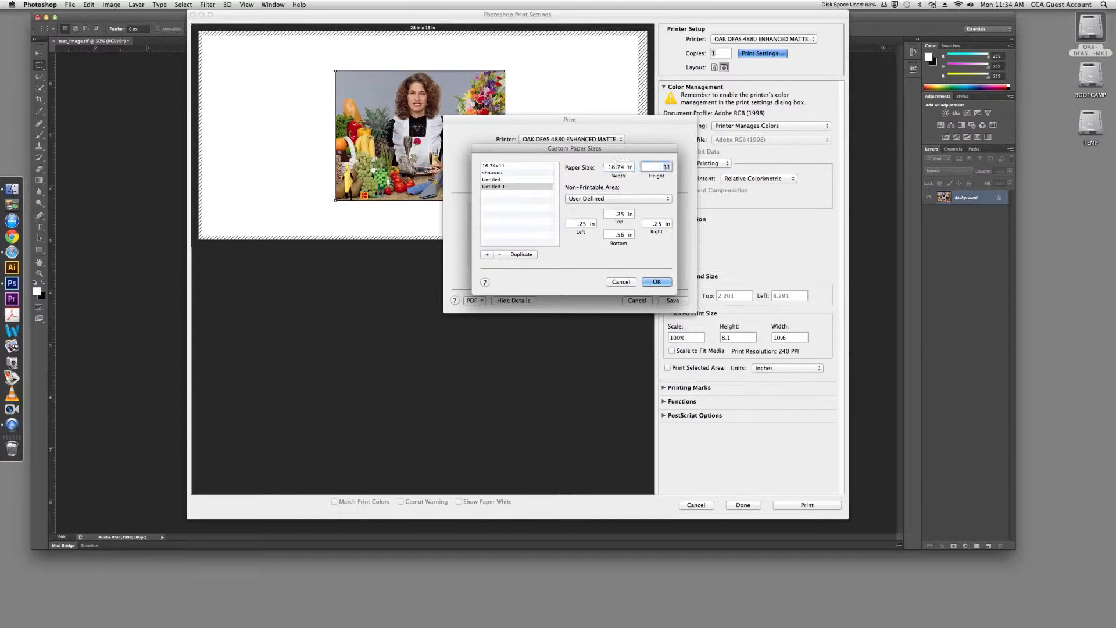
pyautogui.click(617, 214)
pyautogui.write('0')
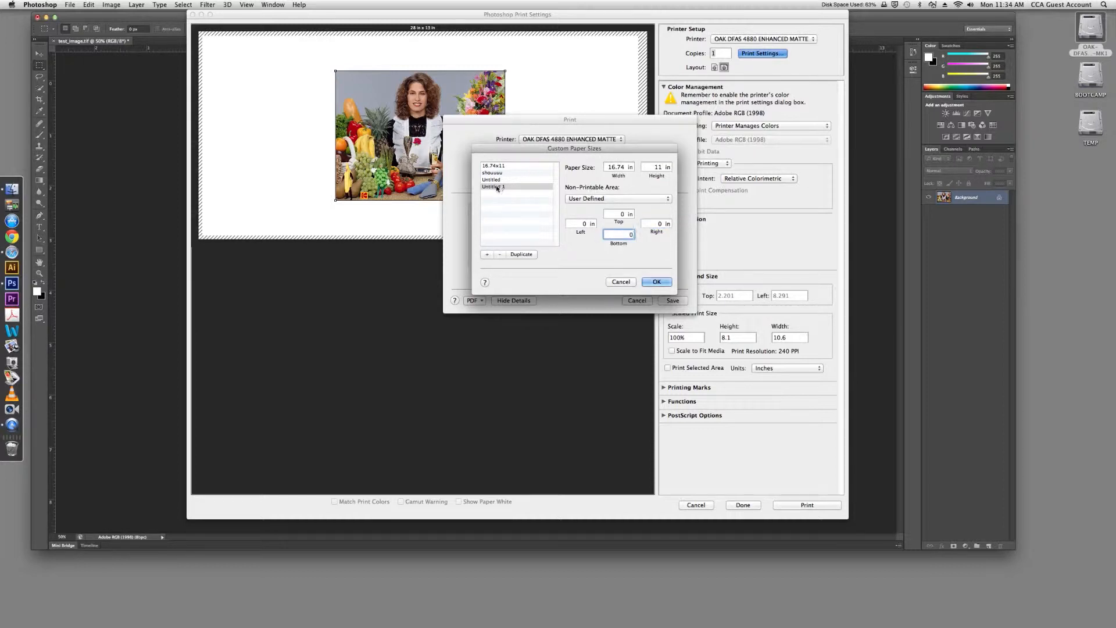
pyautogui.doubleClick(516, 186)
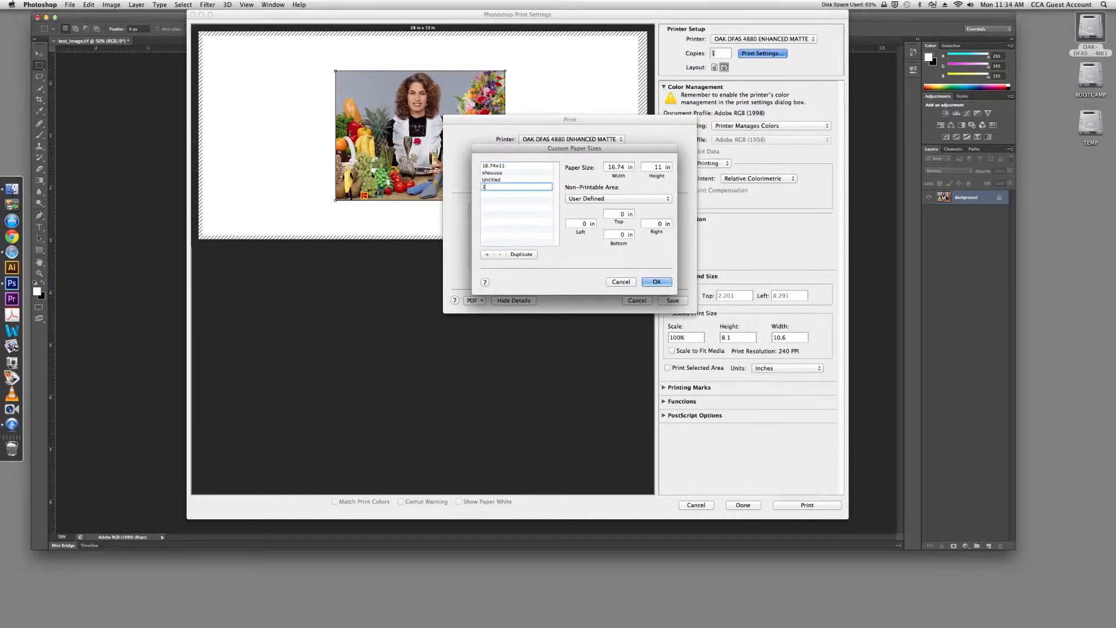
pyautogui.write('16.74x')
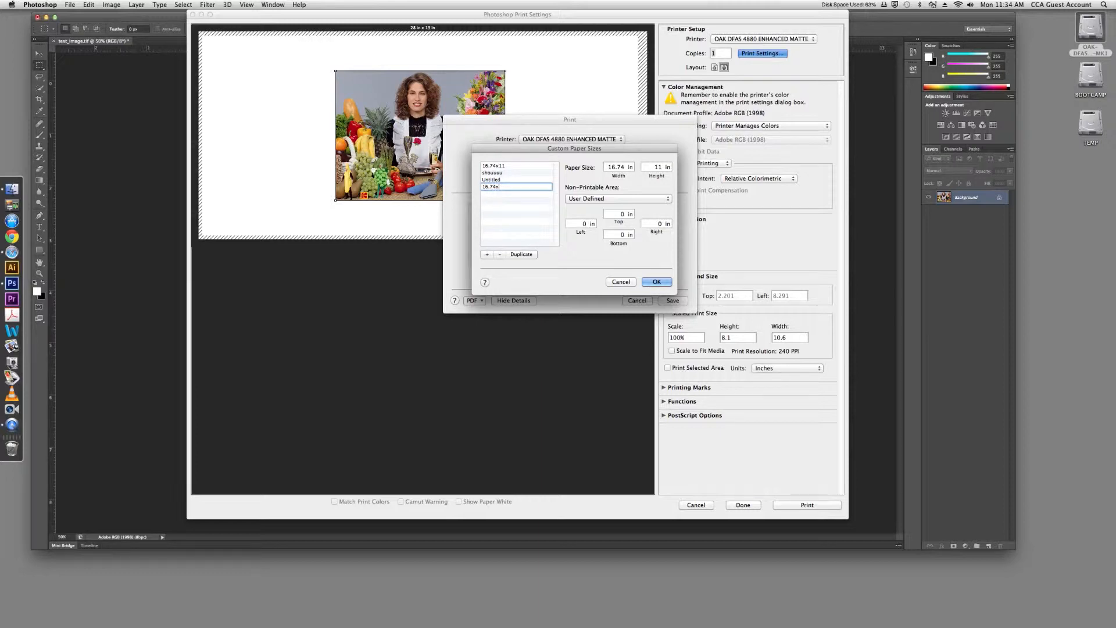
pyautogui.click(656, 281)
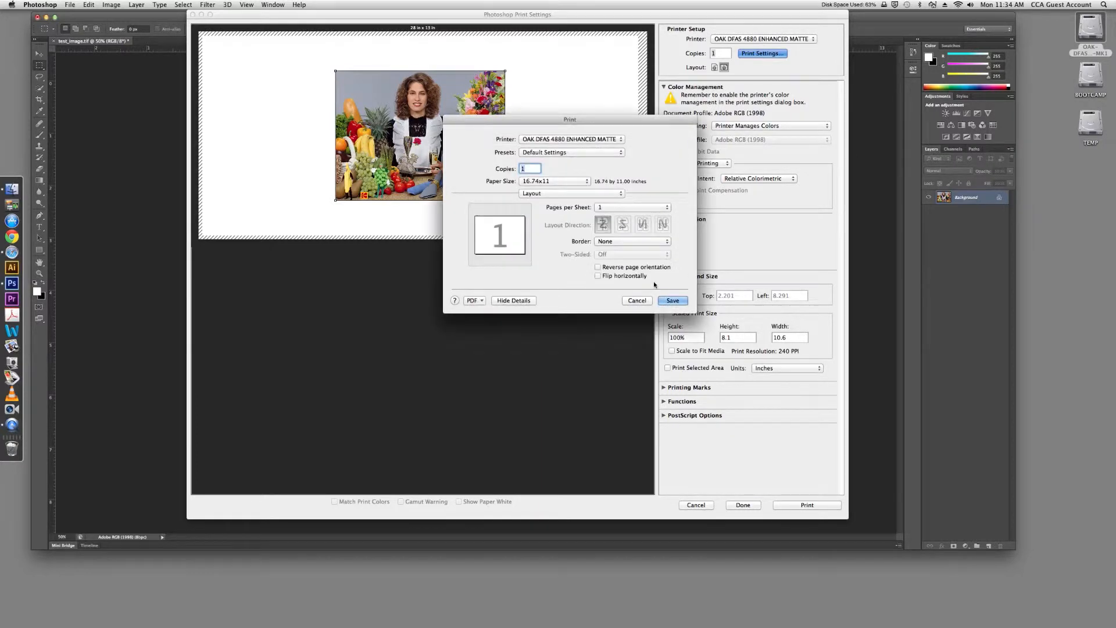
pyautogui.click(671, 300)
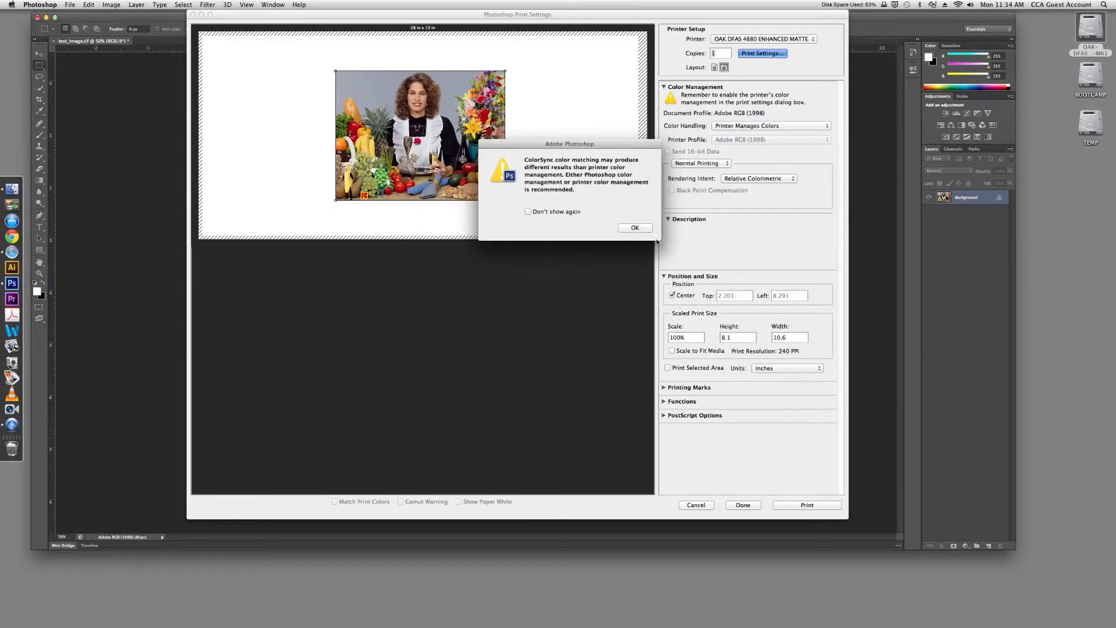
# Dismiss the ColorSync warning, set landscape layout, keep Relative Colorimetric intent and start printing.
pyautogui.click(634, 228)
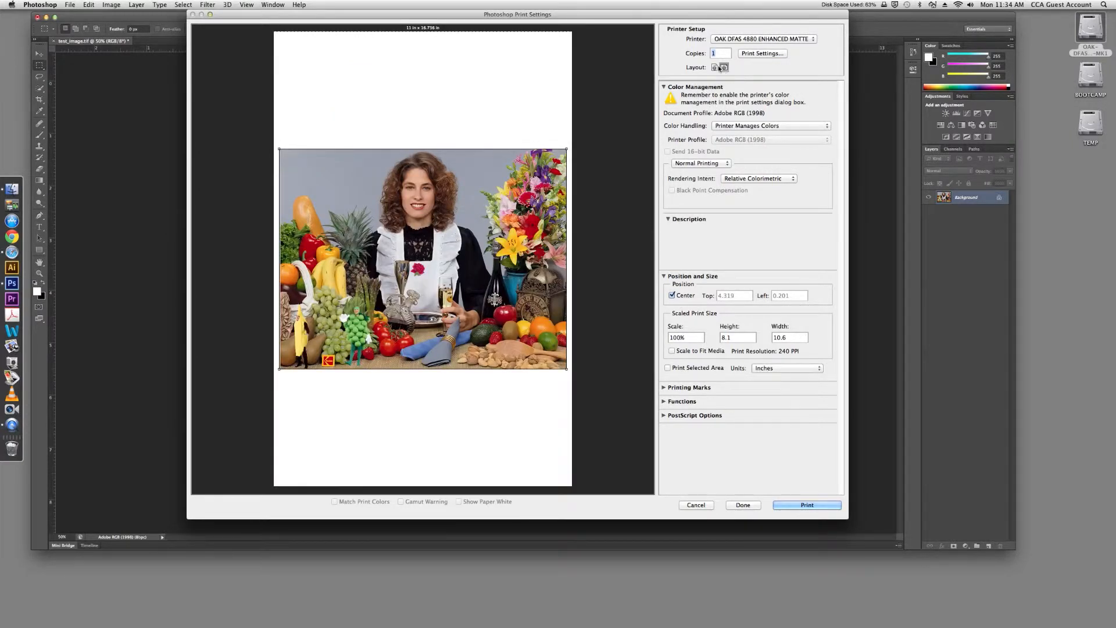
pyautogui.moveTo(715, 67)
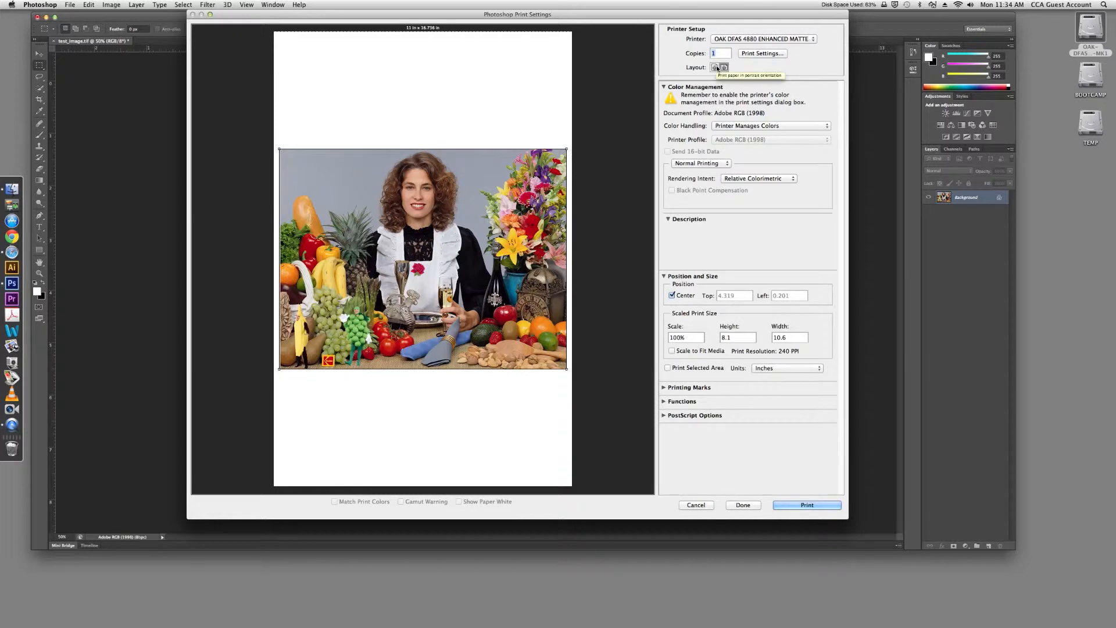
pyautogui.click(724, 67)
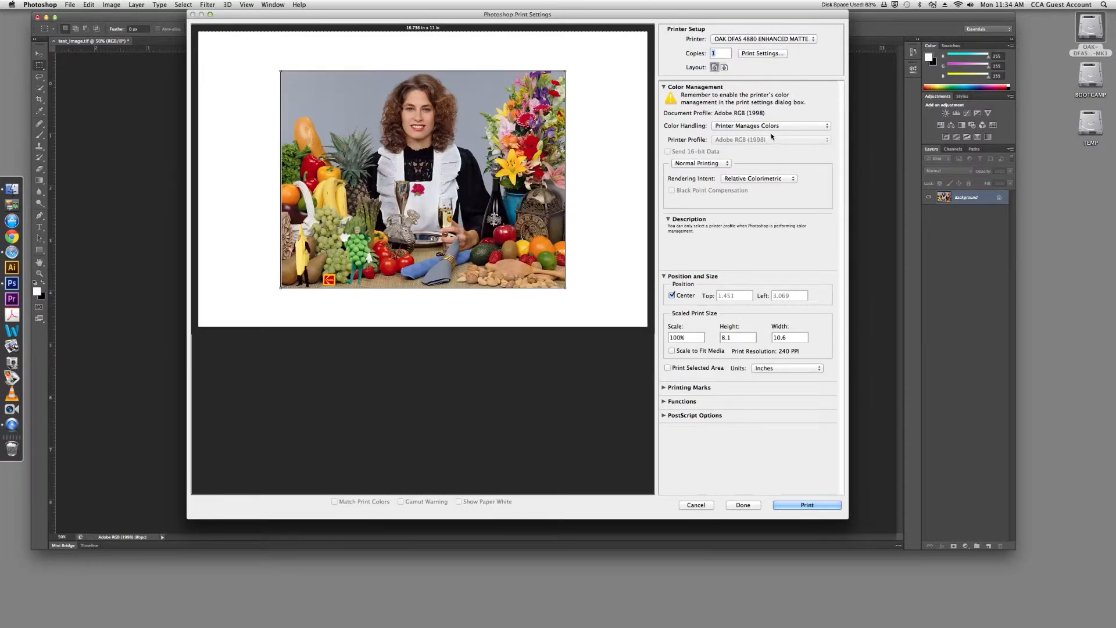
pyautogui.click(768, 125)
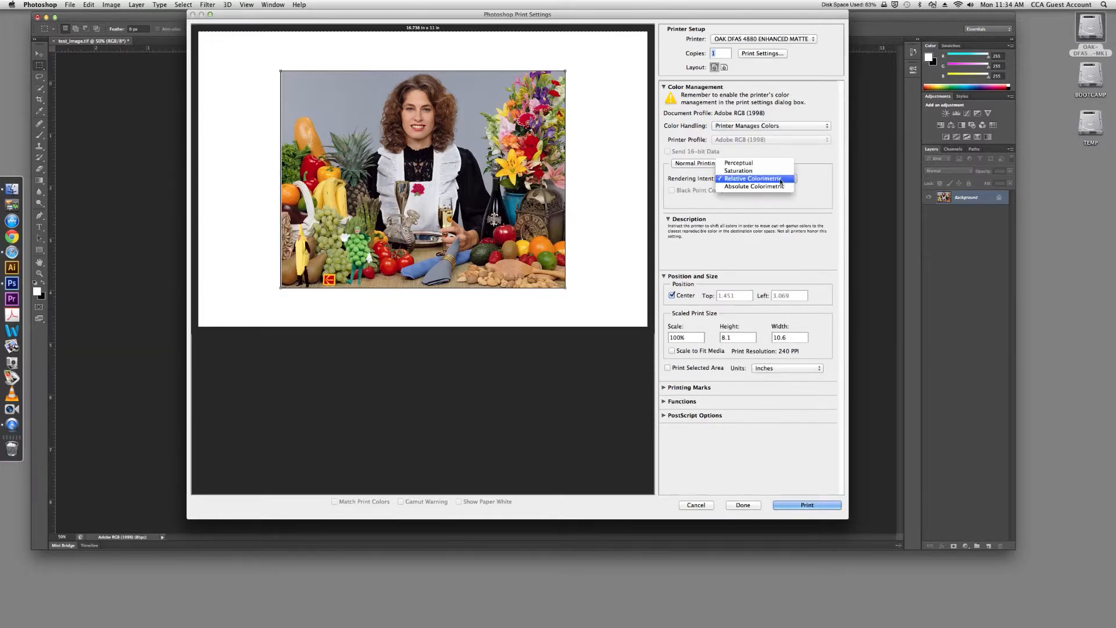
pyautogui.click(753, 178)
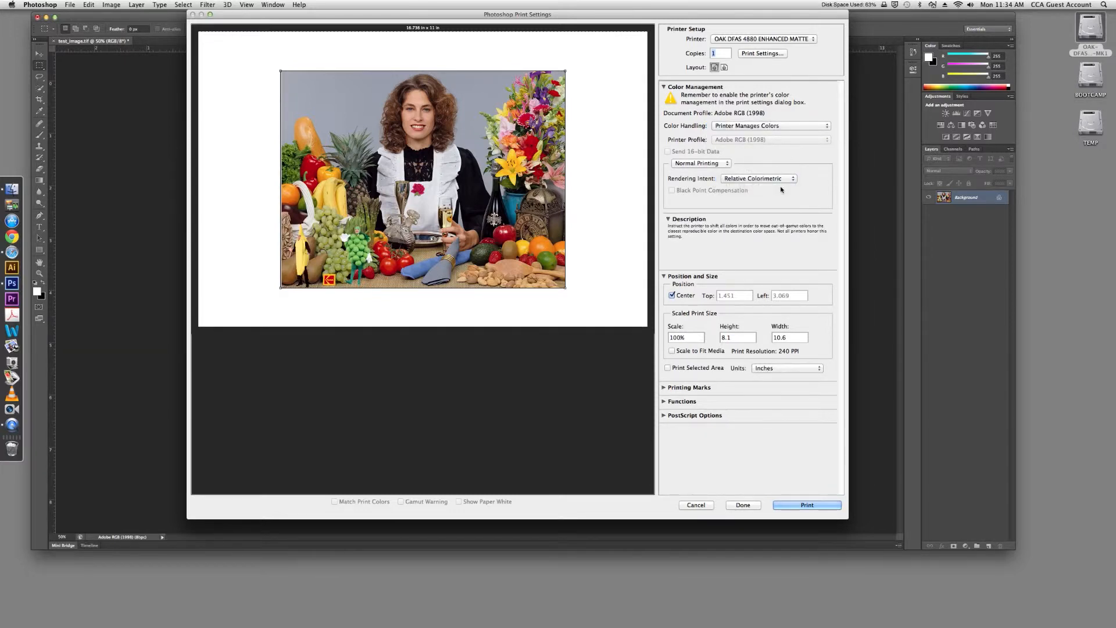
pyautogui.click(807, 505)
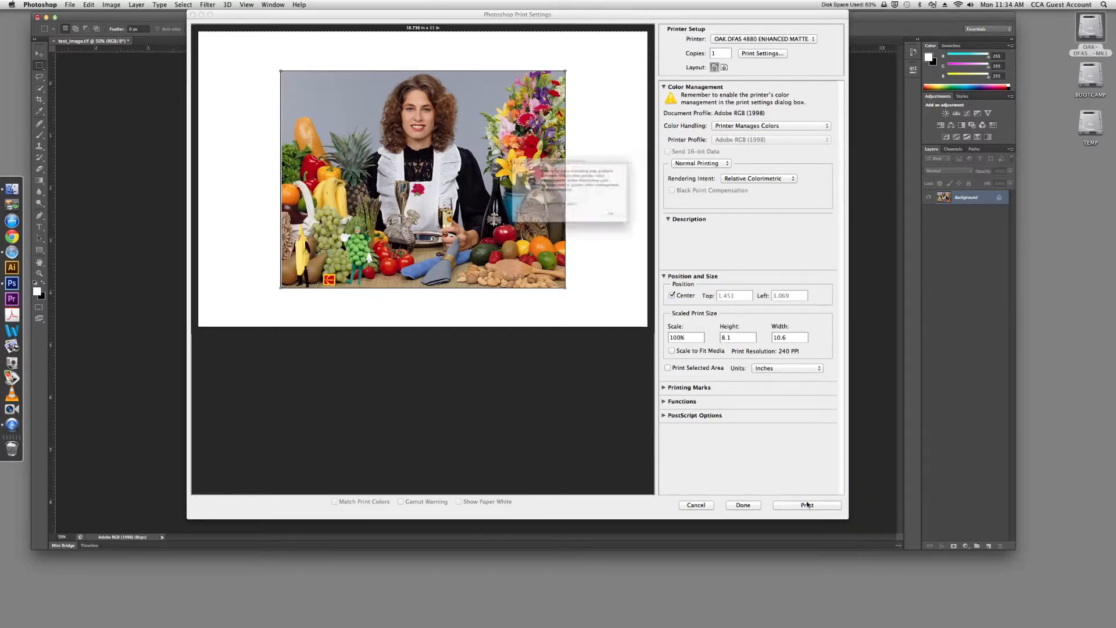
# Accept the ColorSync warning and send the job from the system print dialog.
pyautogui.click(807, 505)
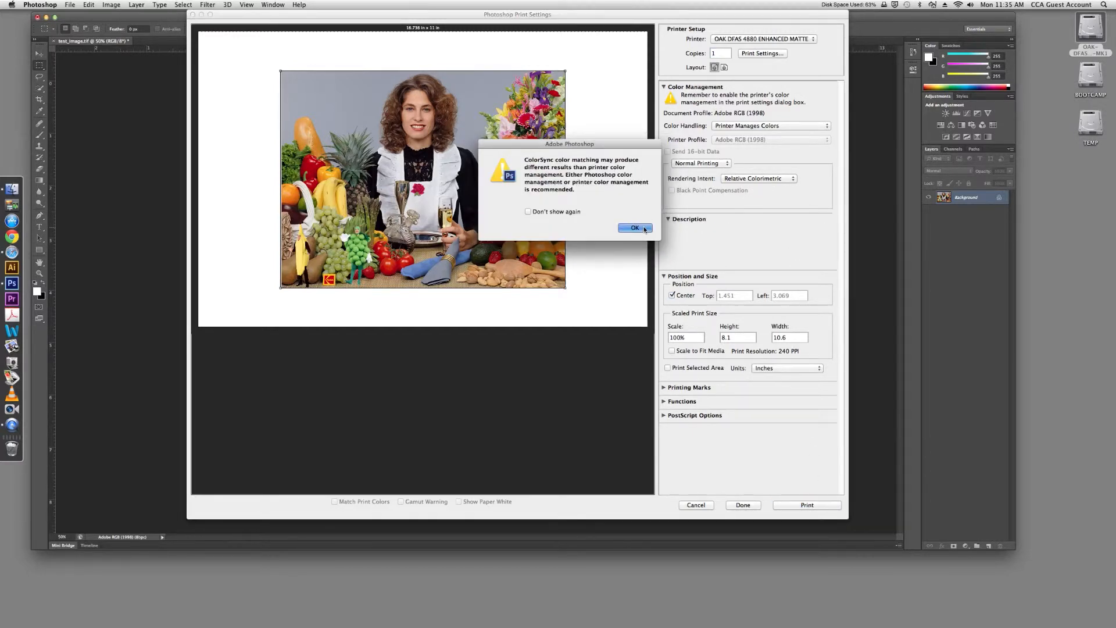
pyautogui.click(634, 228)
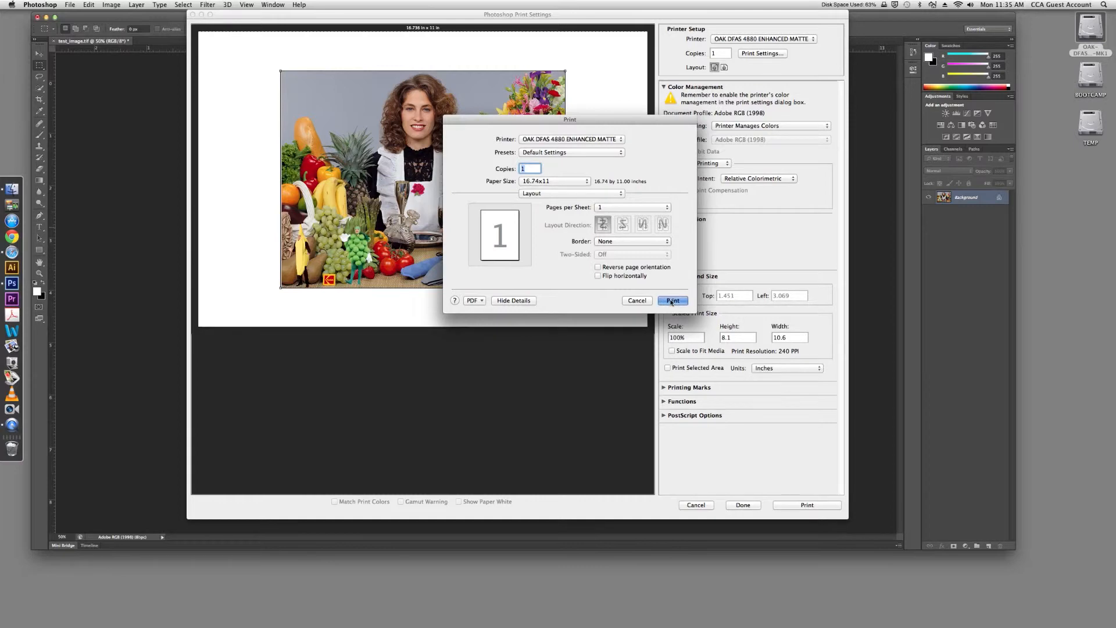
pyautogui.click(636, 300)
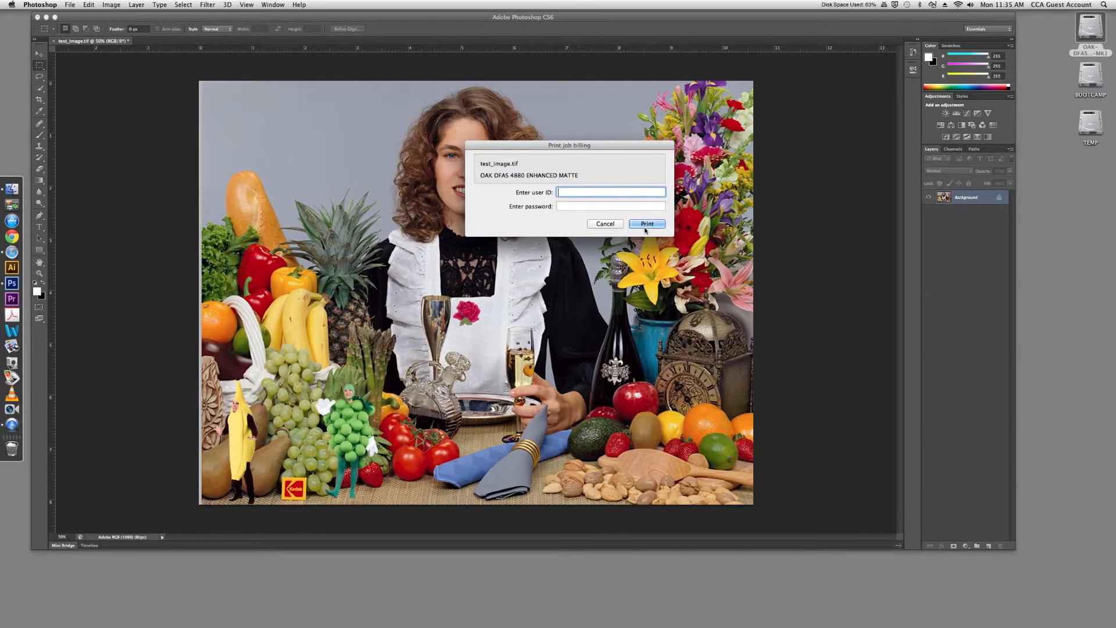
# Log in to Print job billing as 'acadco', accept the cost and release the print.
pyautogui.write('acadcomp')
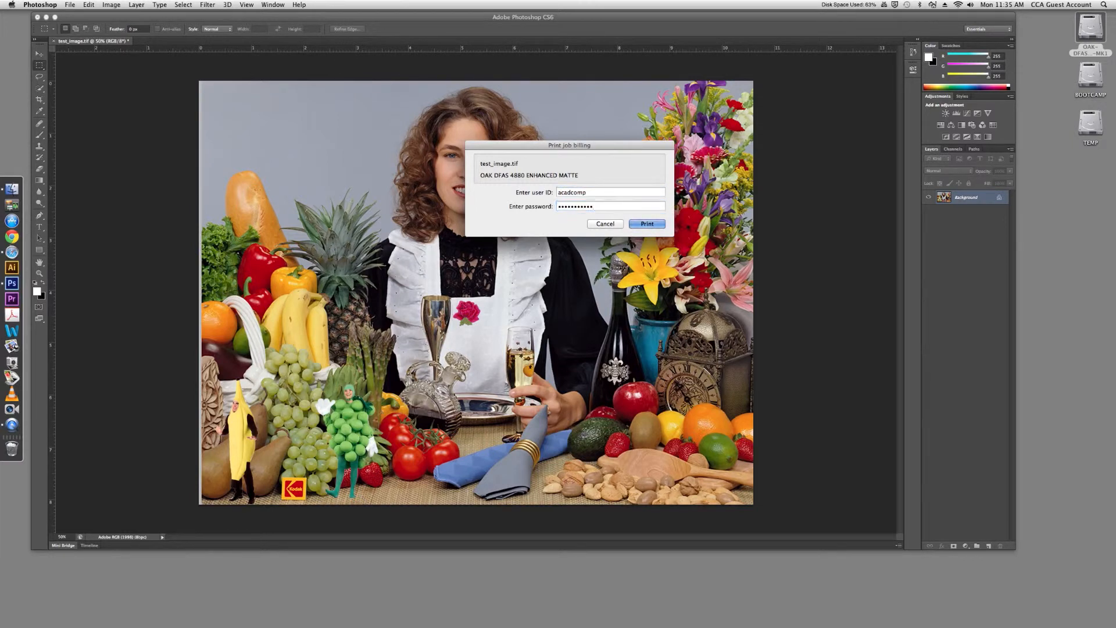
pyautogui.click(647, 223)
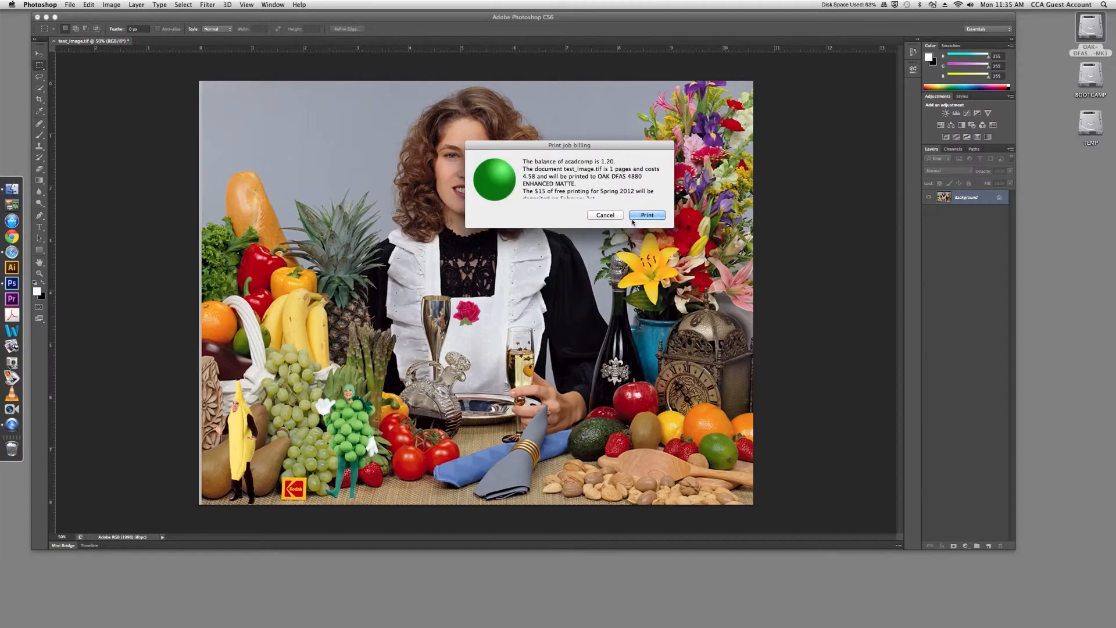
pyautogui.click(646, 215)
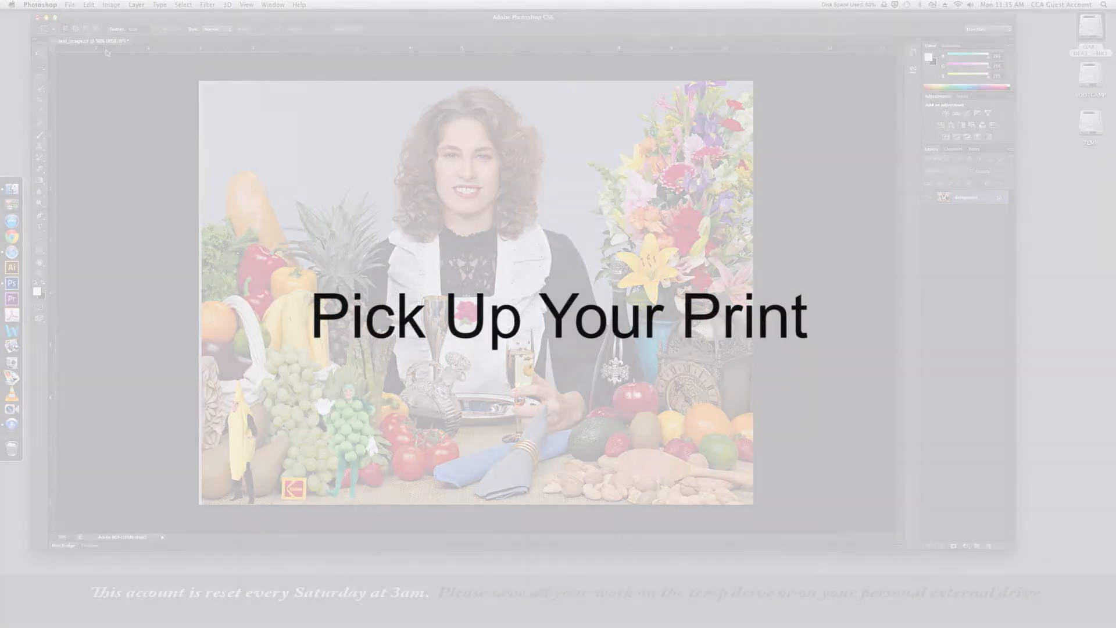